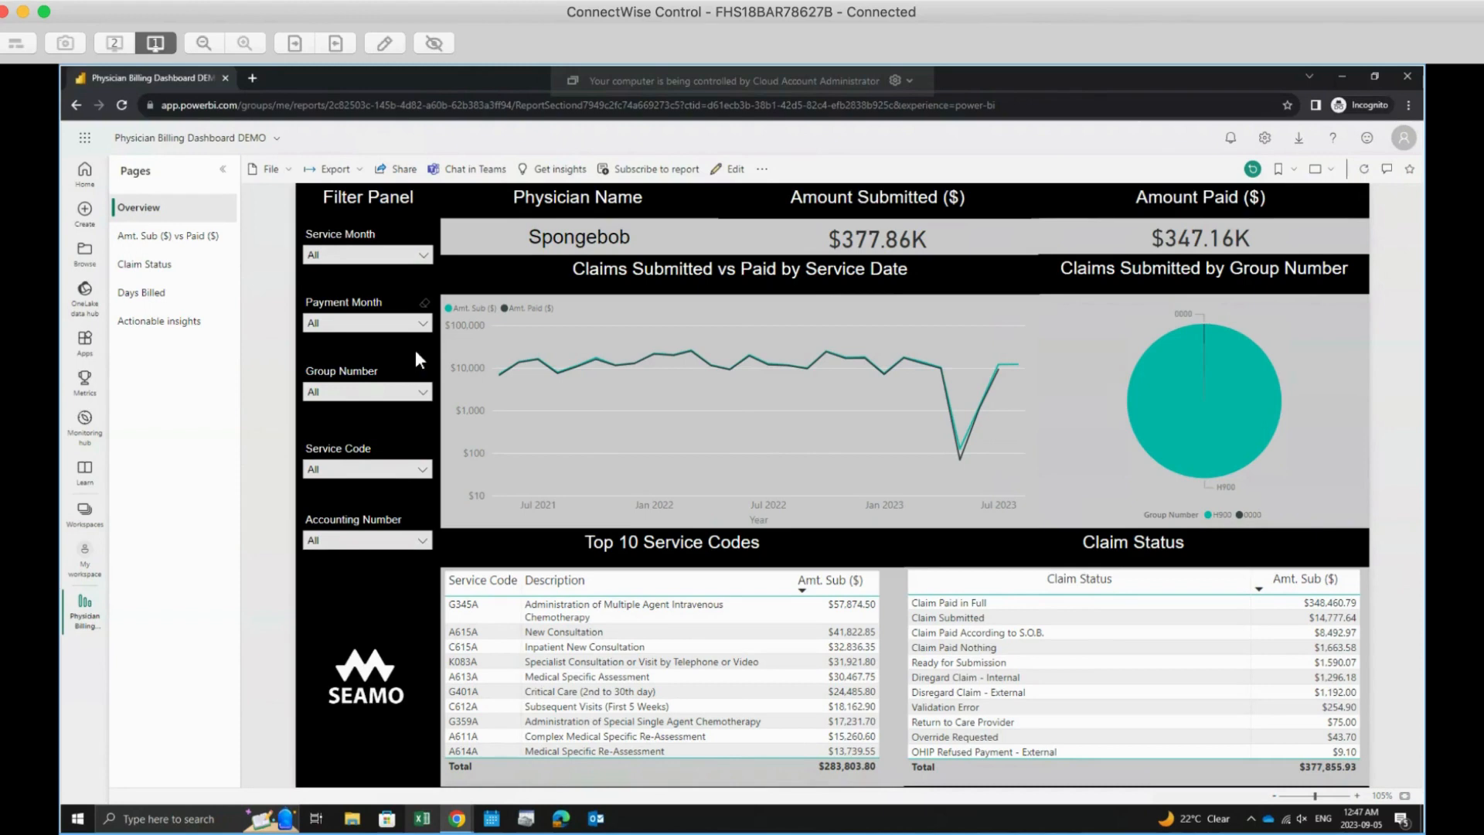
mouse_move(313, 369)
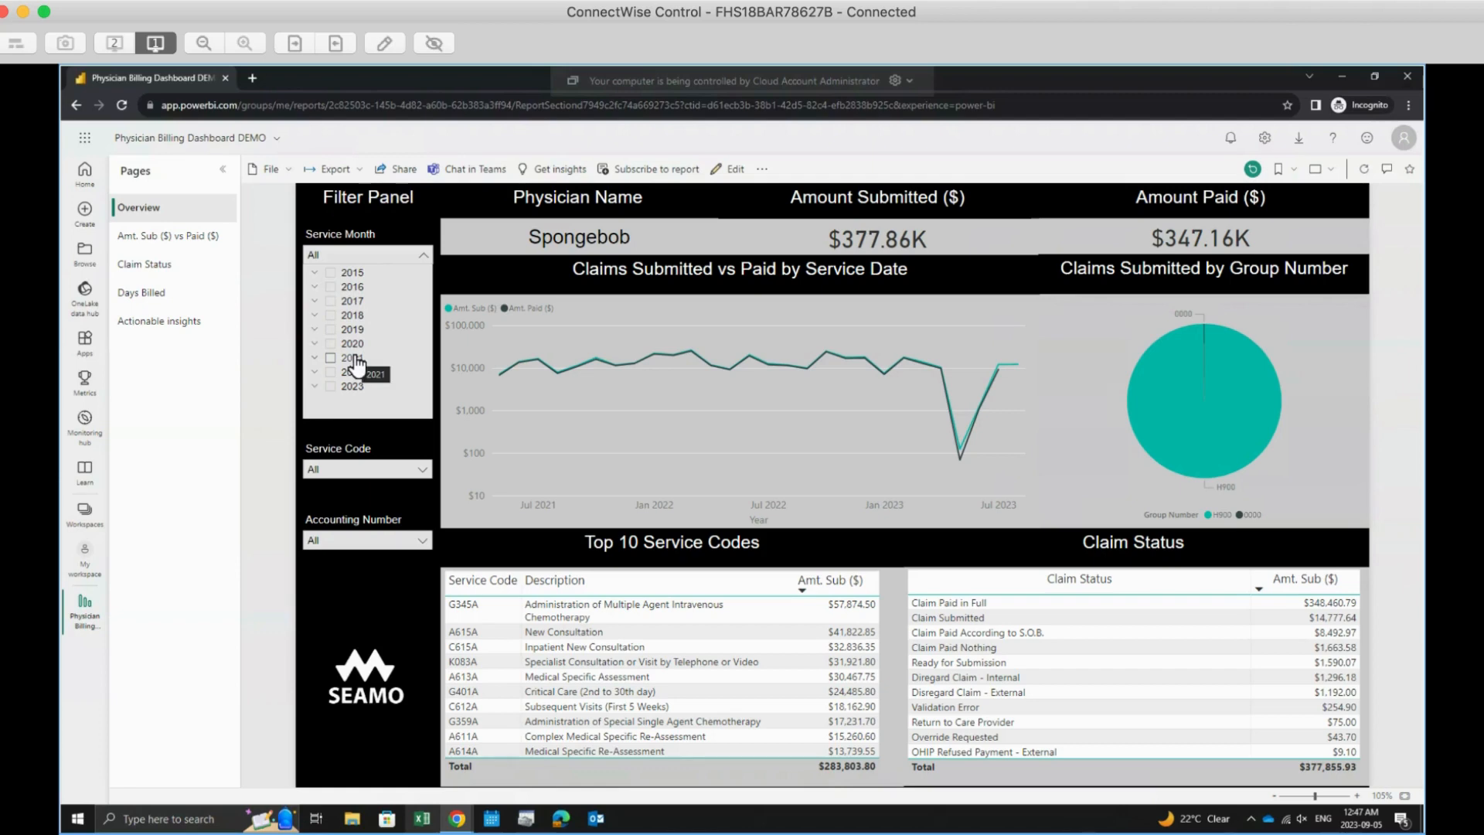
mouse_move(361, 385)
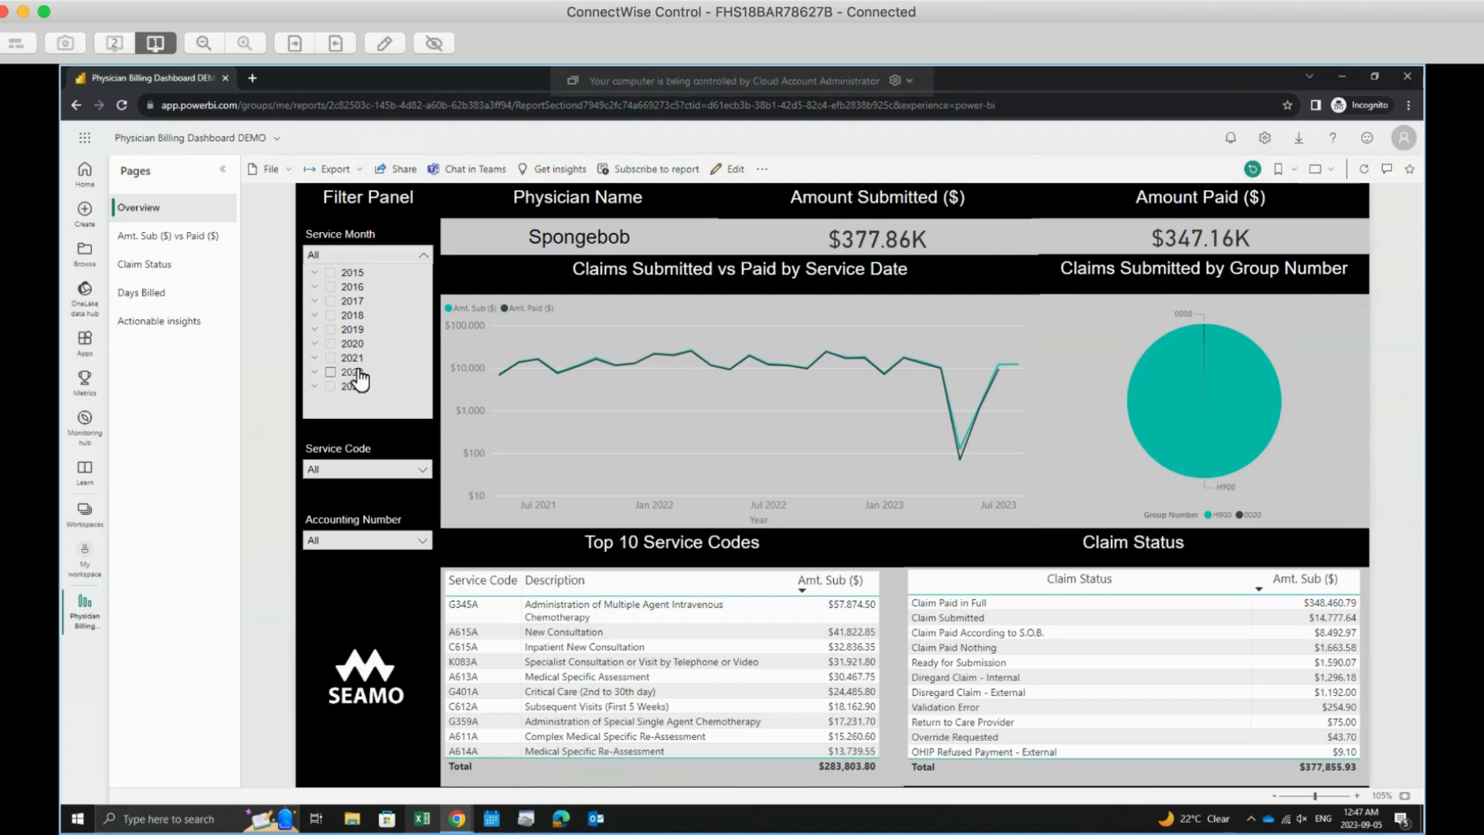
Select service years 2022 and 2023 in the Service Month slicer
click(331, 371)
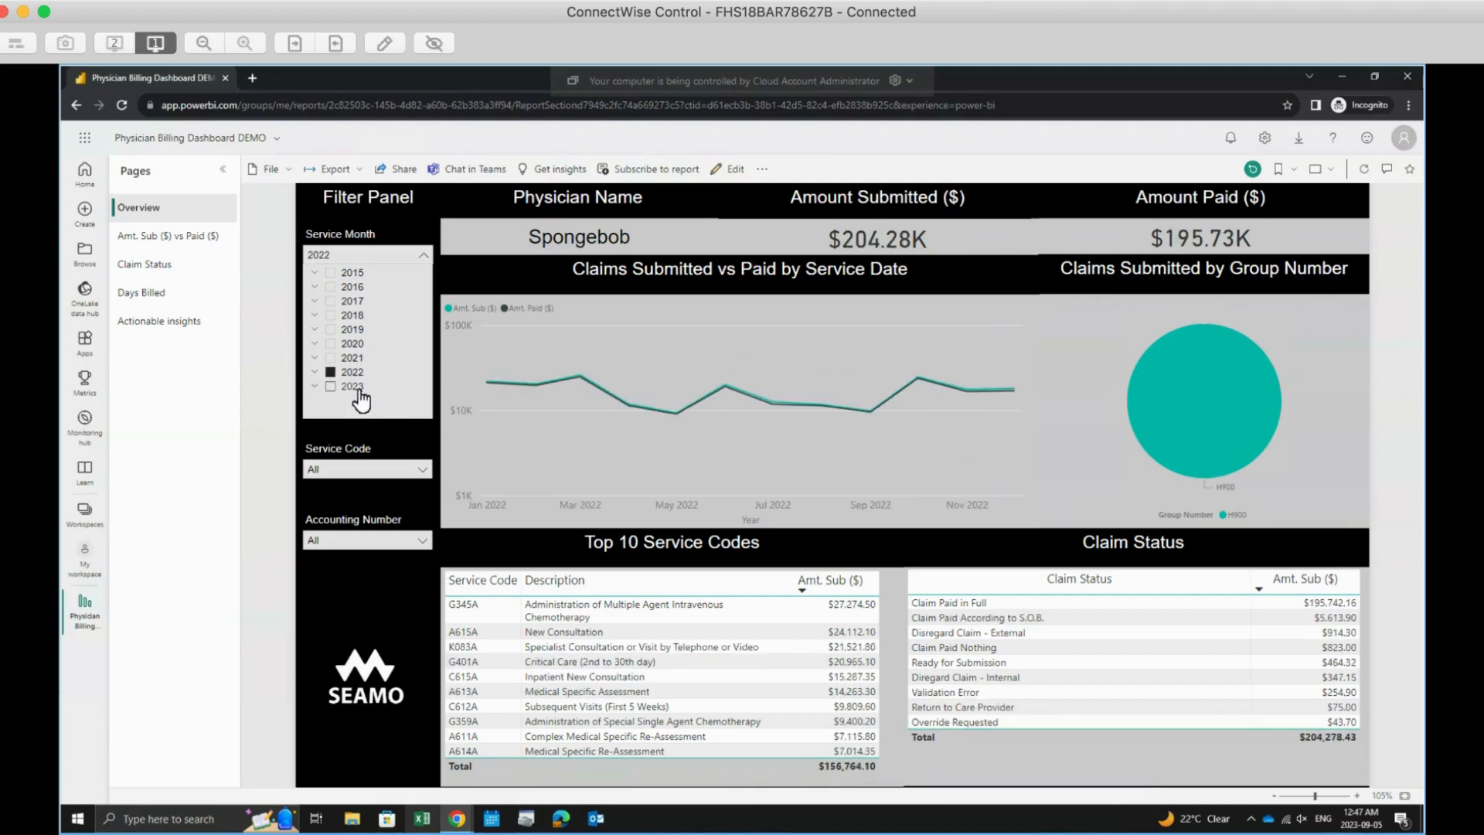
click(332, 386)
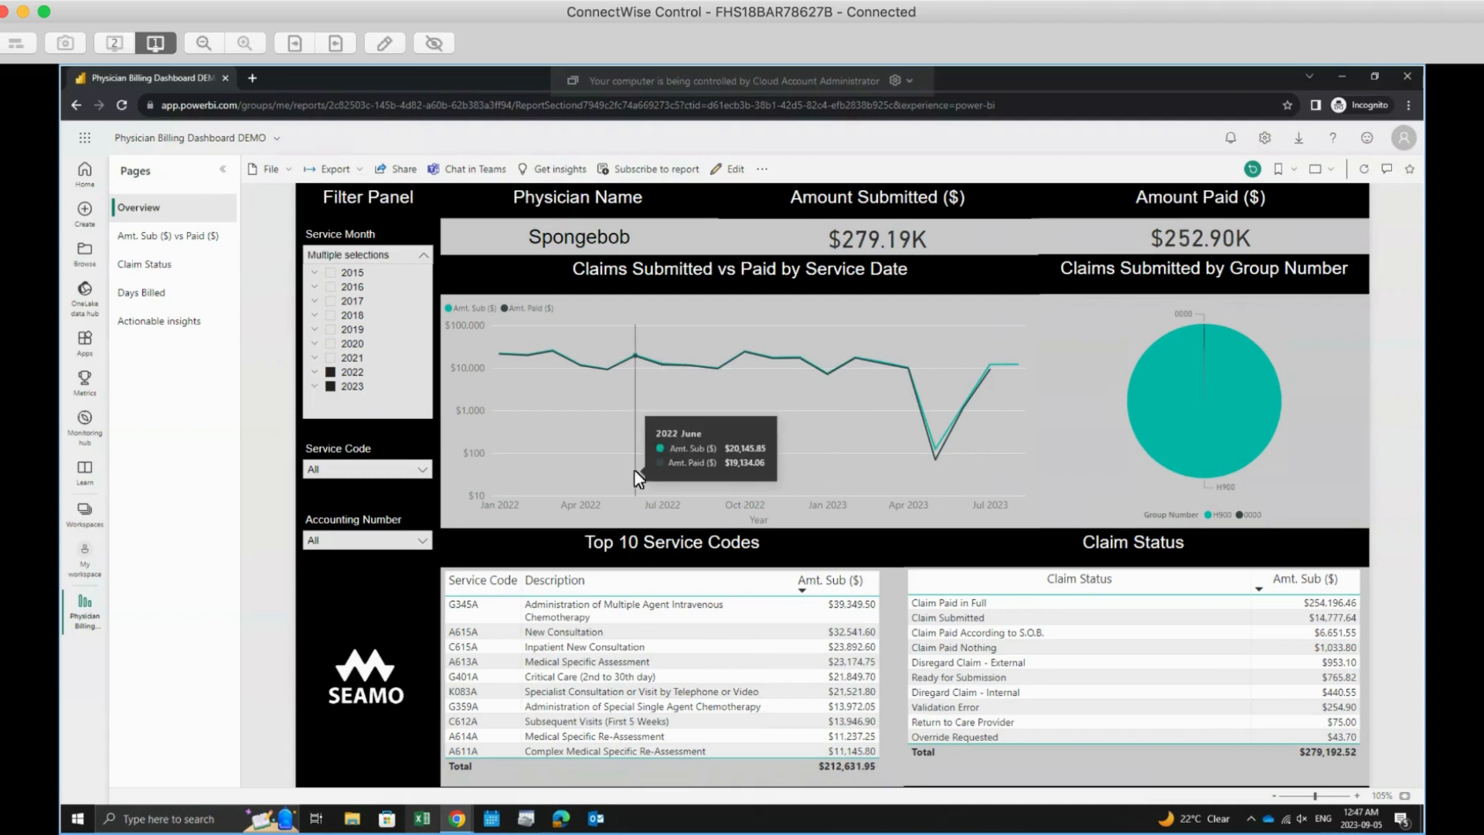
mouse_move(505, 463)
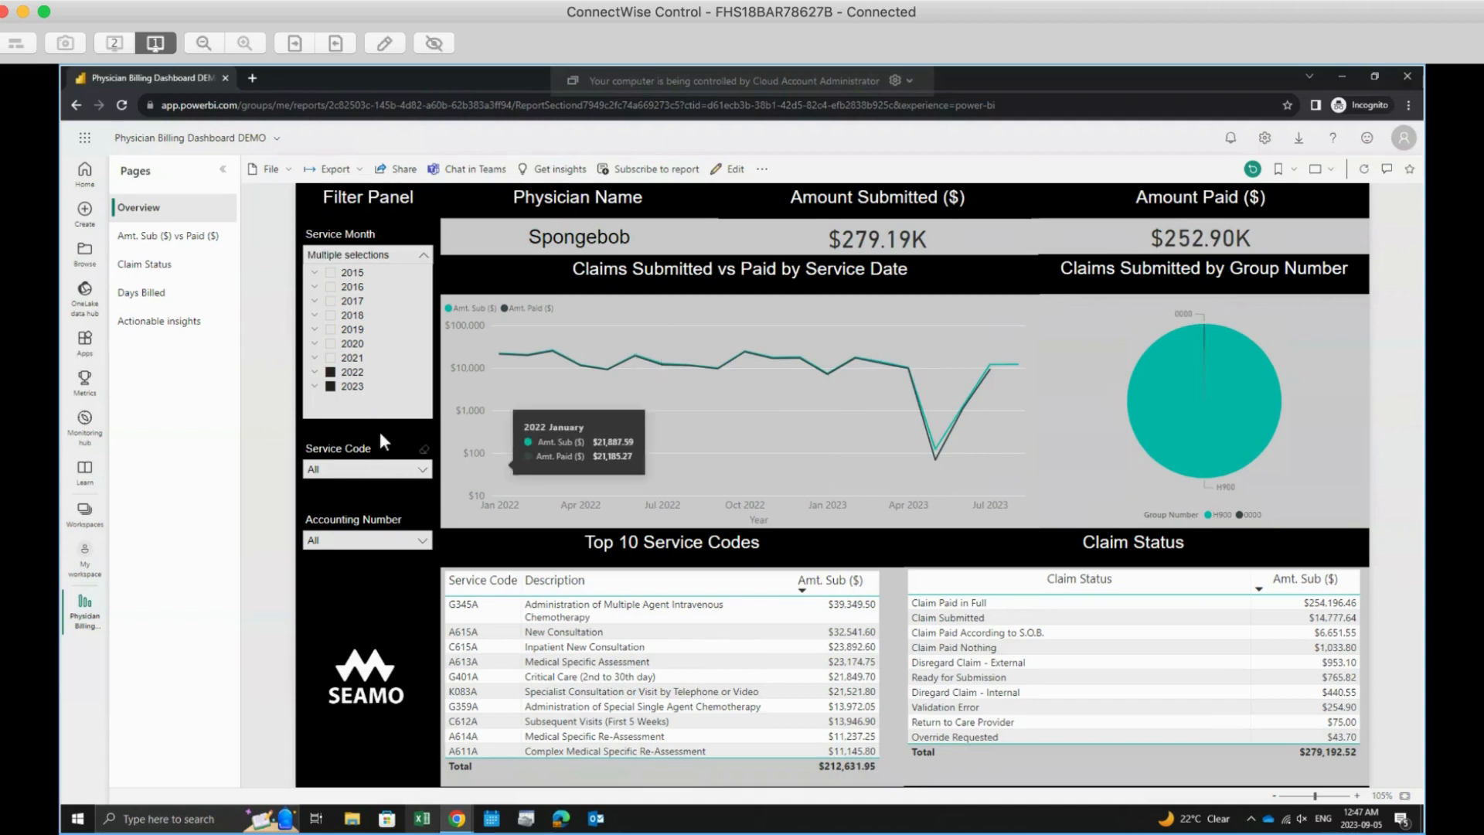
mouse_move(384, 439)
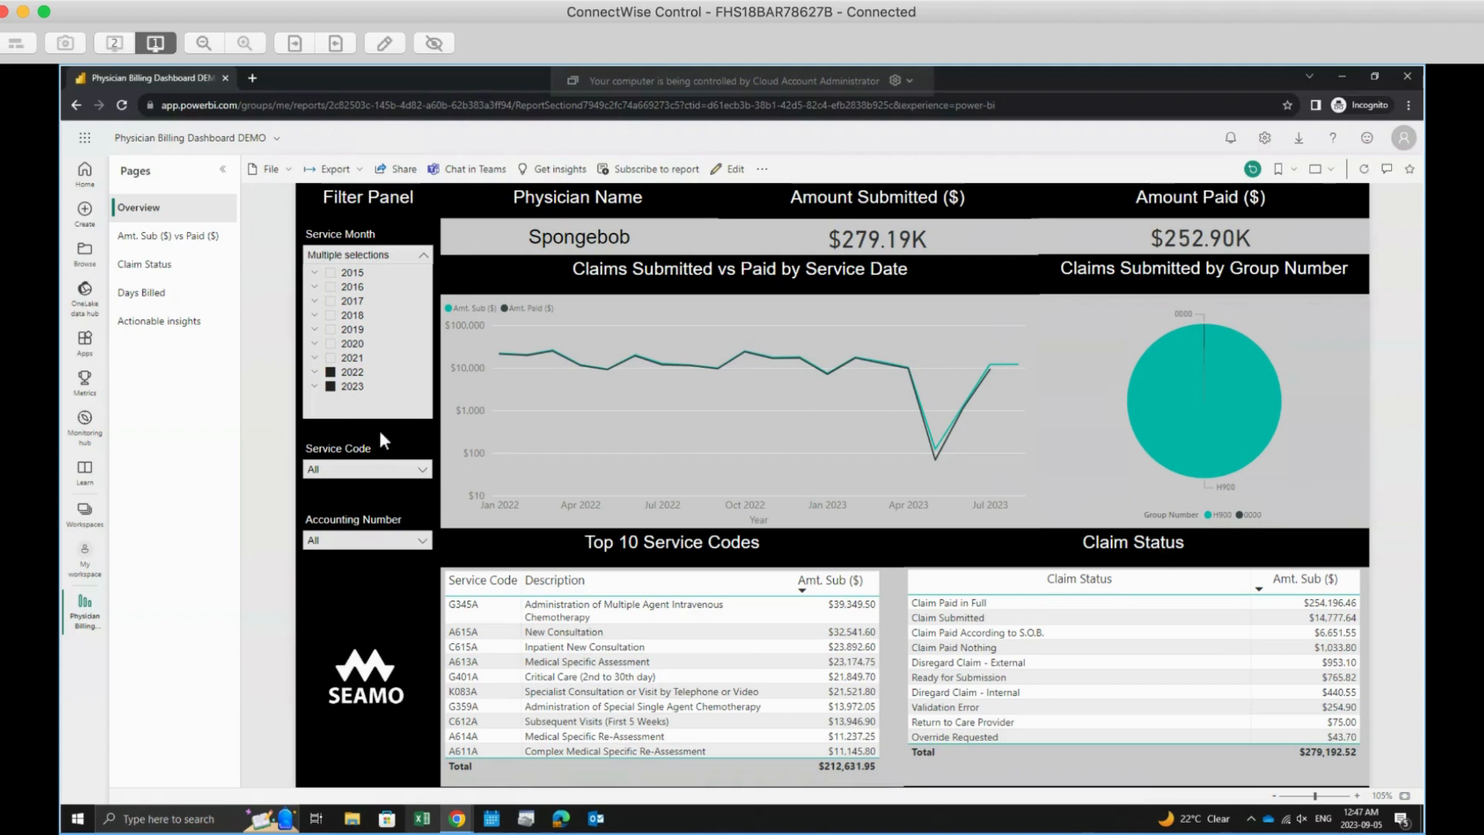
mouse_move(425, 248)
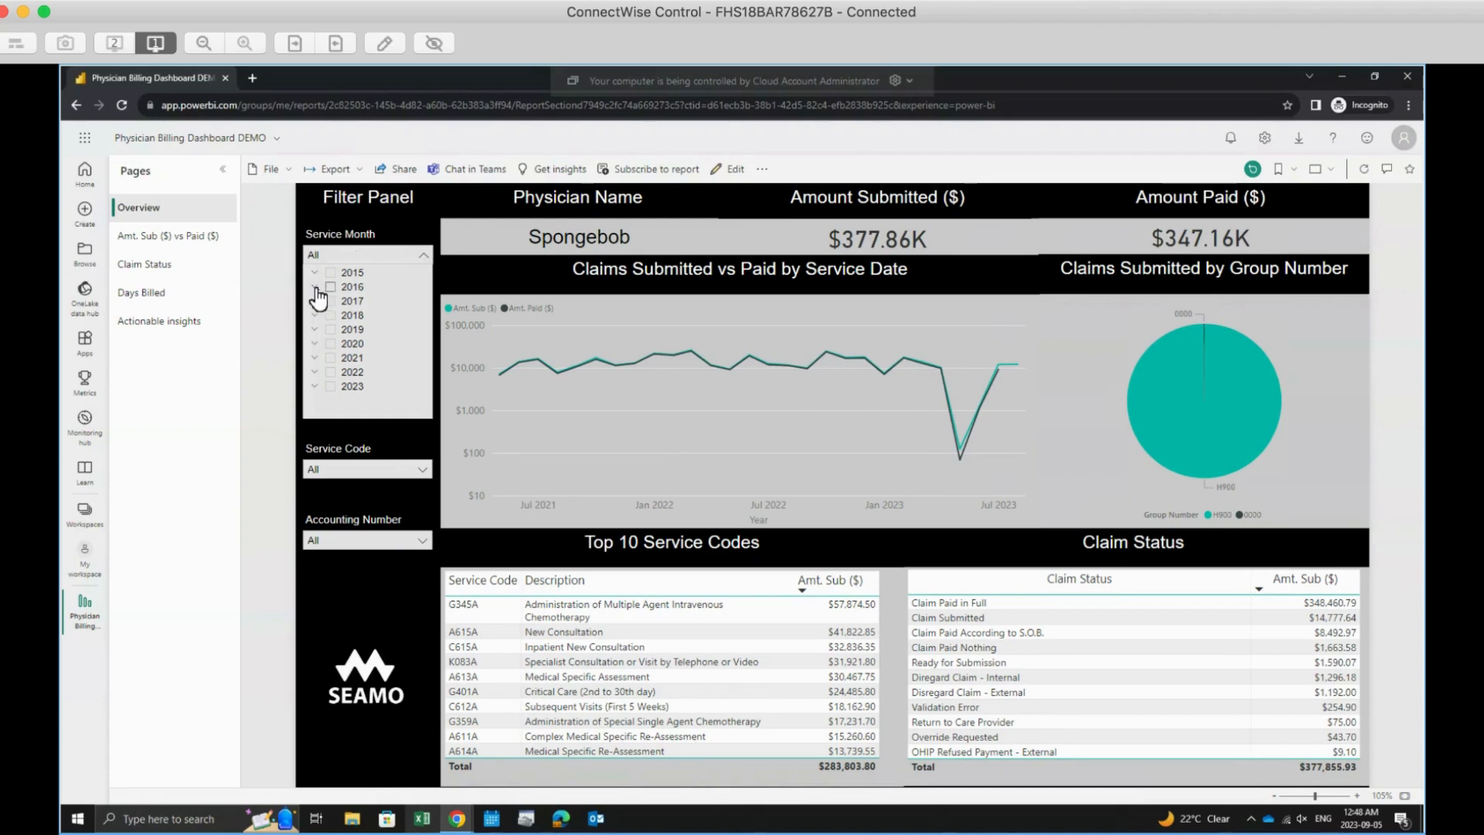
Clear the Service Month slicer selection and select only 2022
click(315, 286)
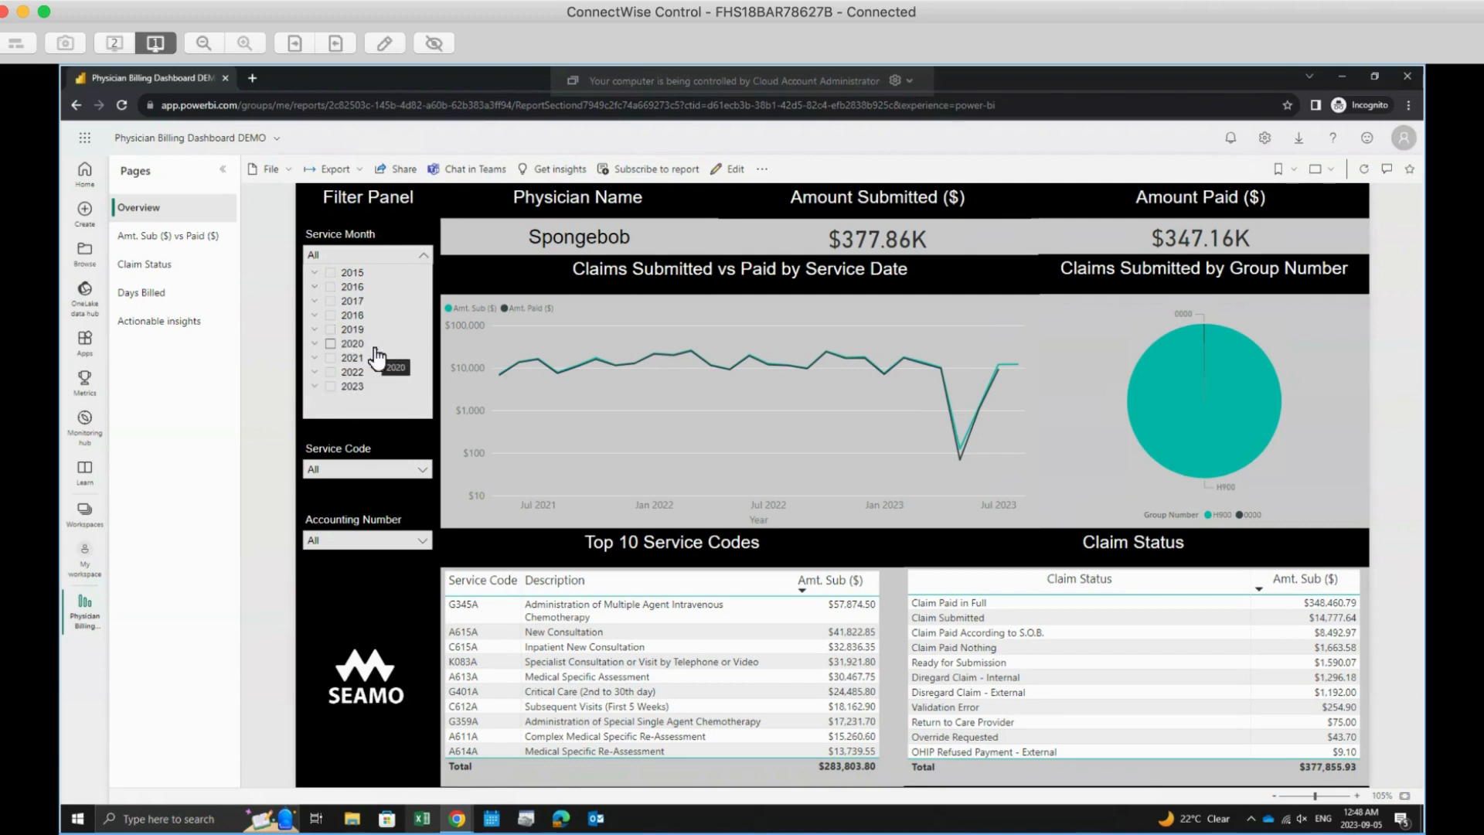
mouse_move(377, 378)
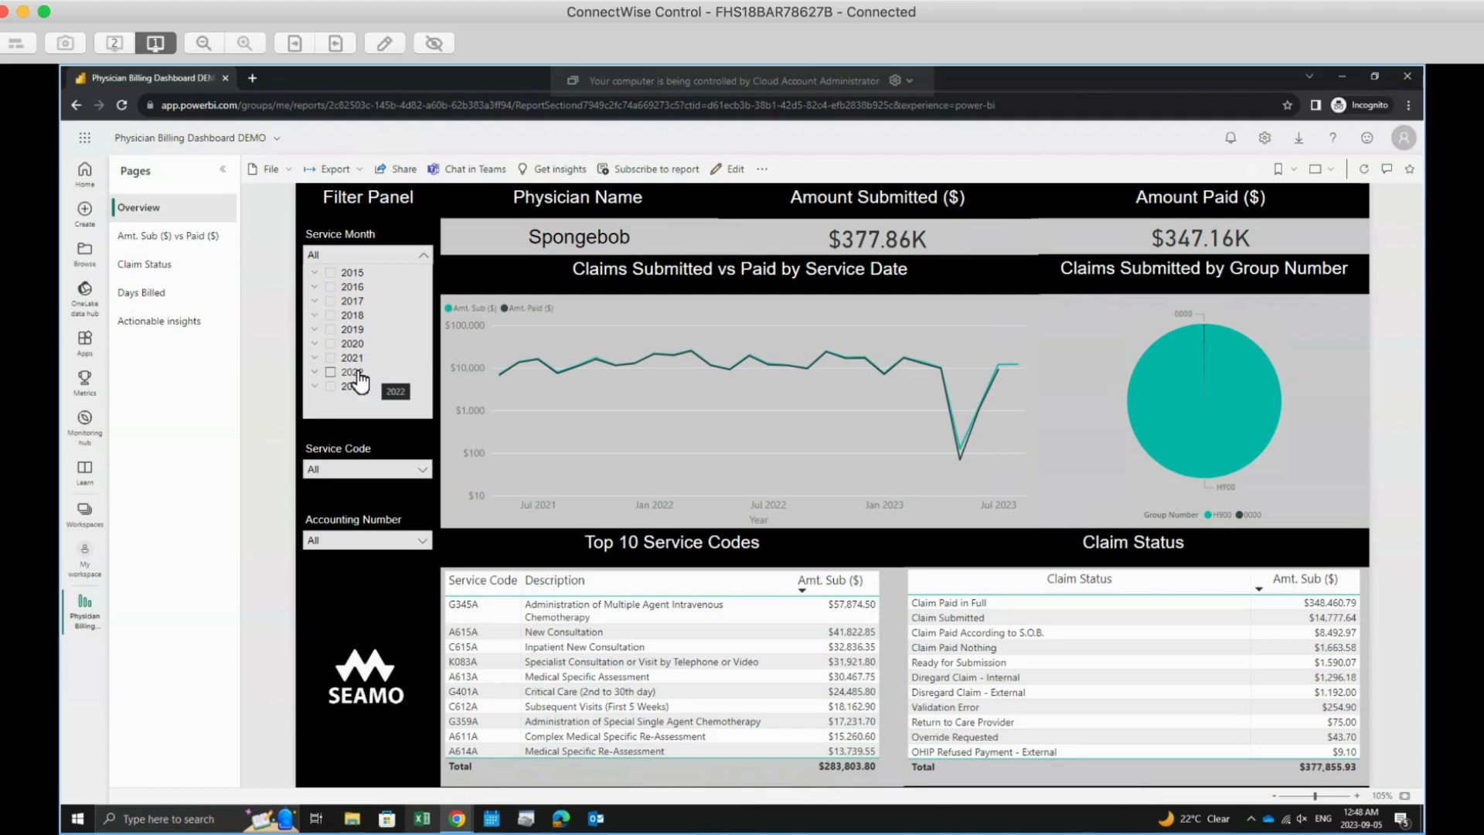
click(351, 371)
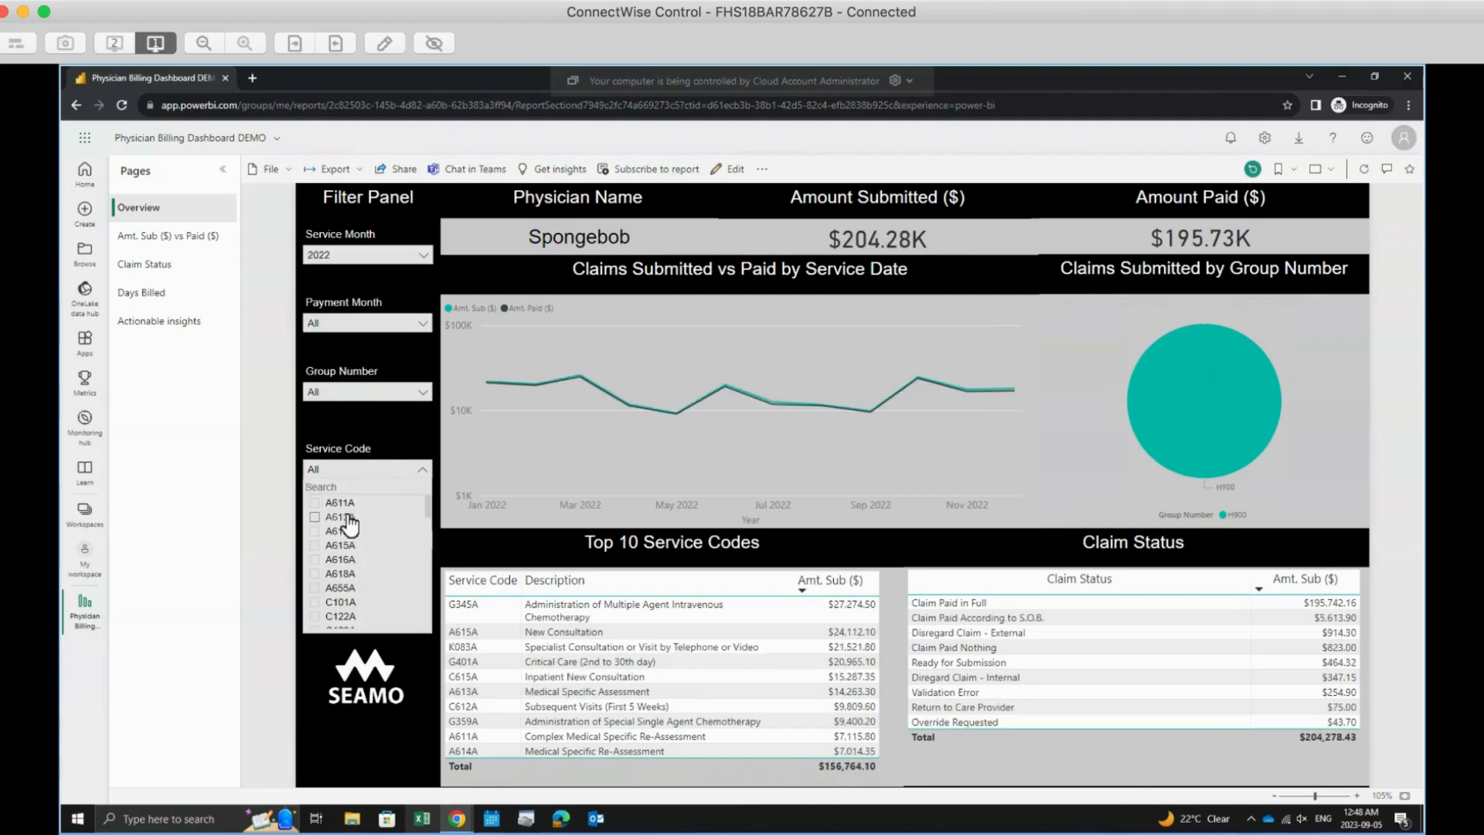
Select service code A613A in the Service Code slicer
click(338, 517)
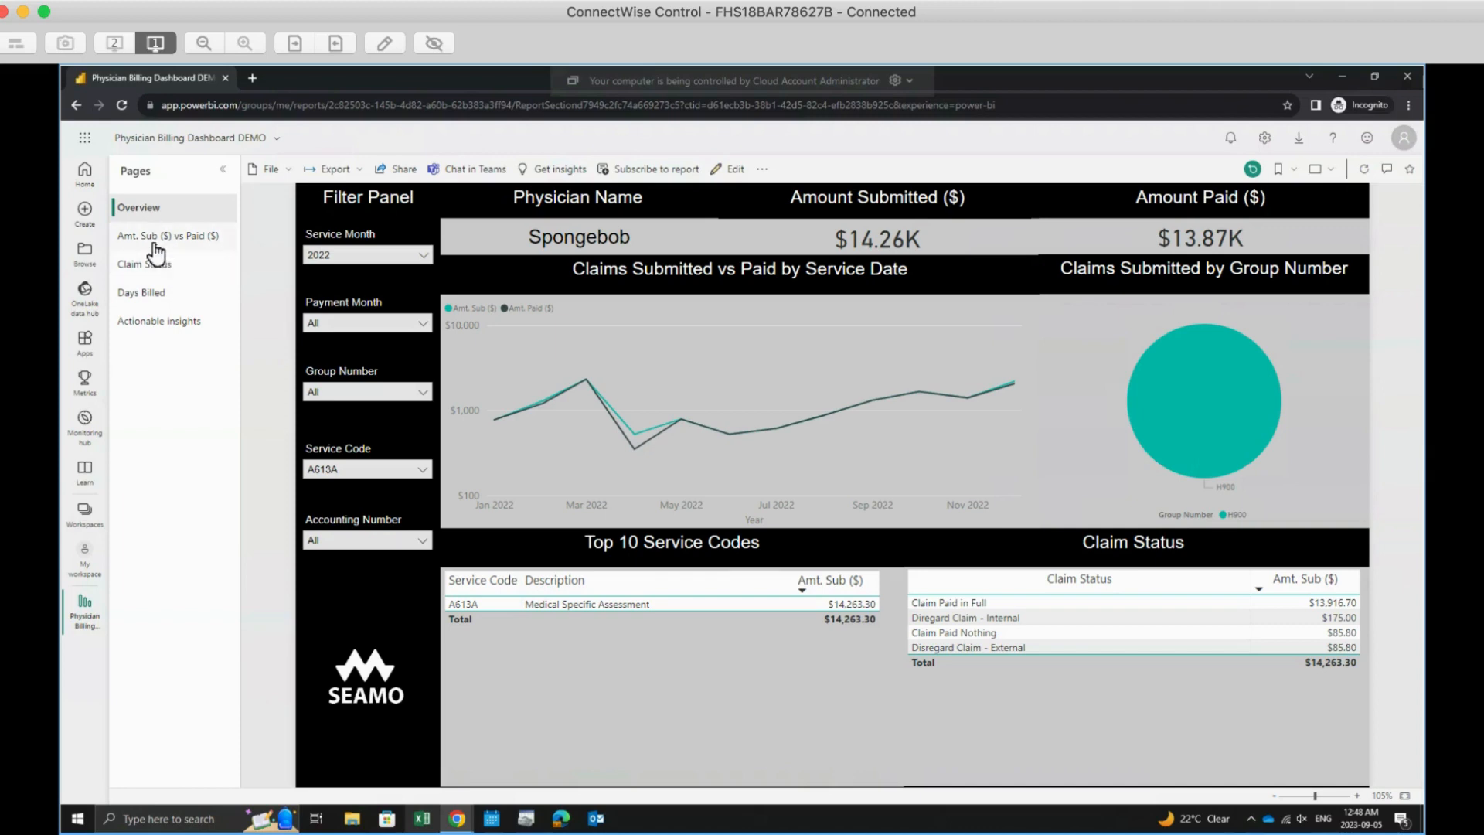
mouse_move(144, 269)
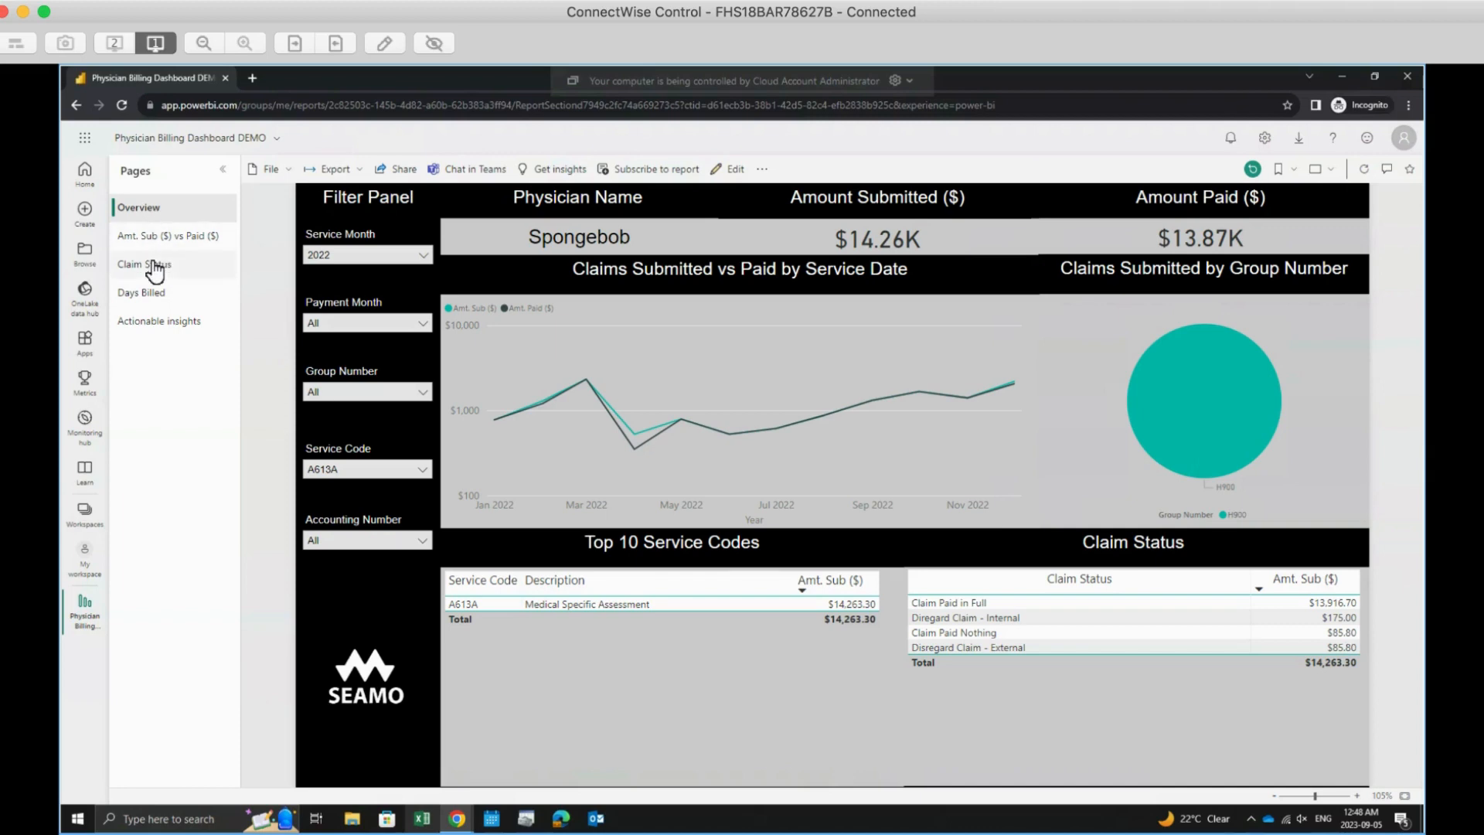
mouse_move(159, 297)
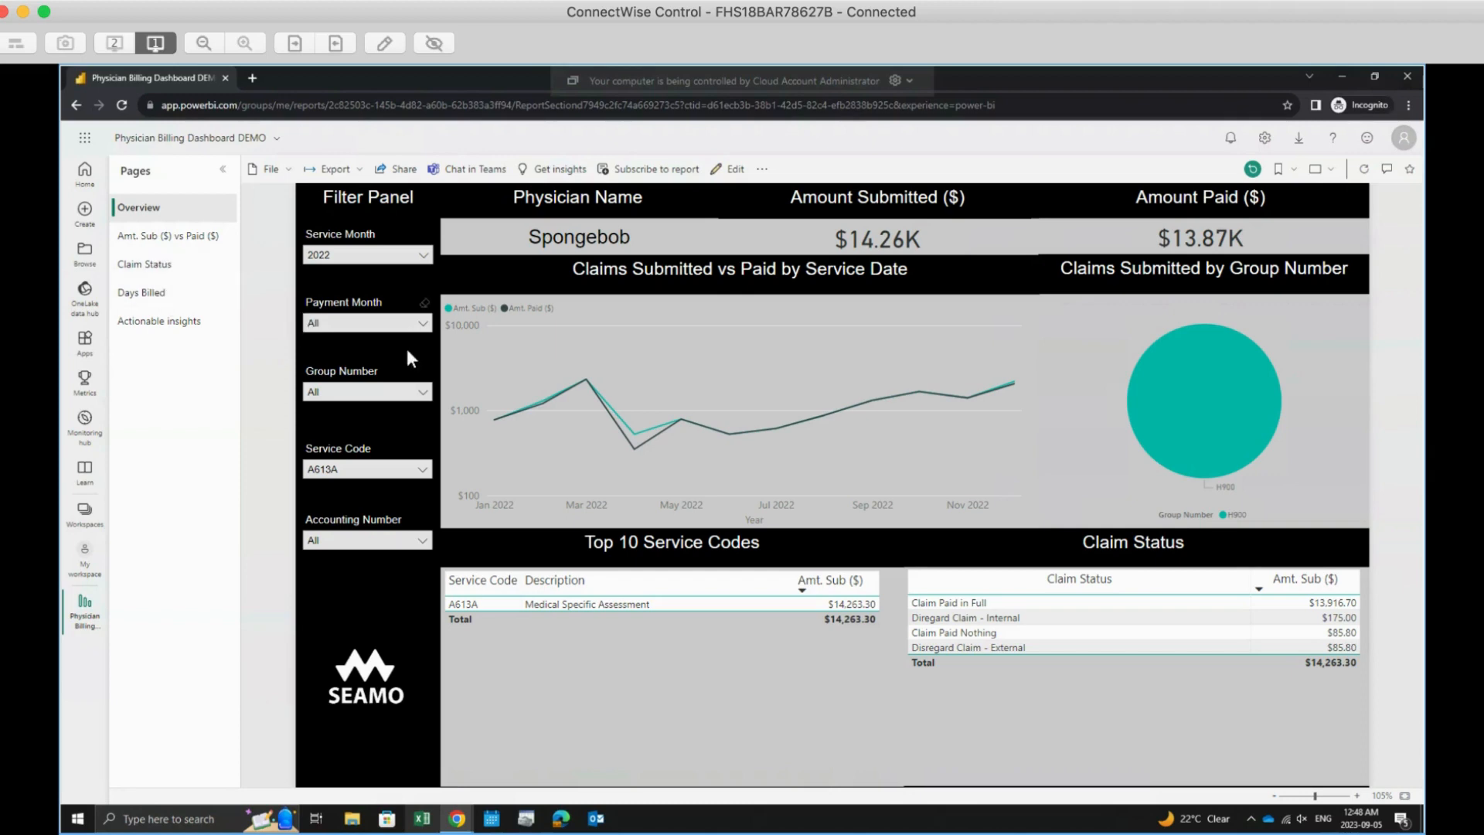
Clear all slicers to restore $377.86K submitted and $347.16K paid
click(367, 254)
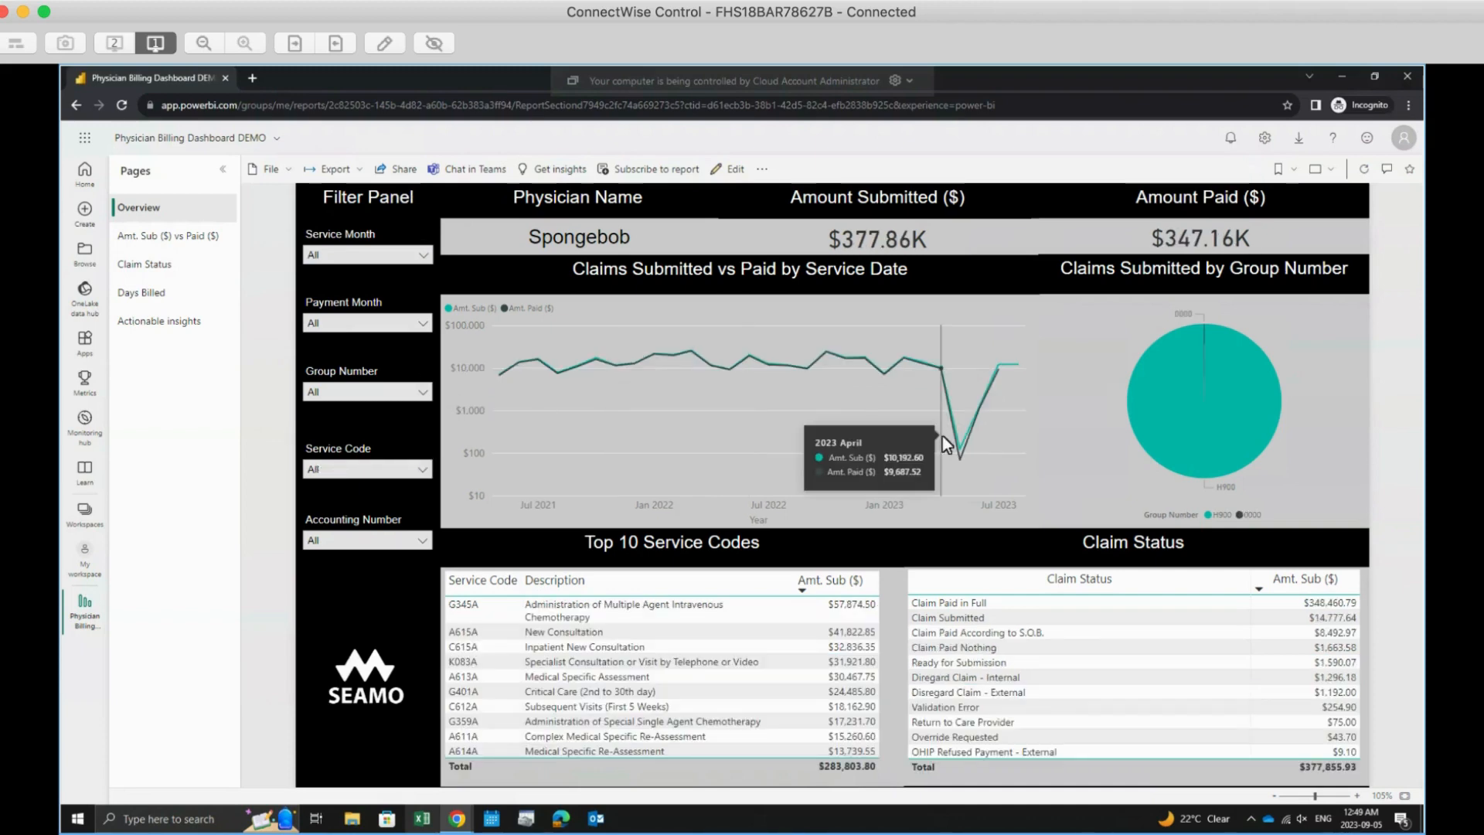
mouse_move(920, 391)
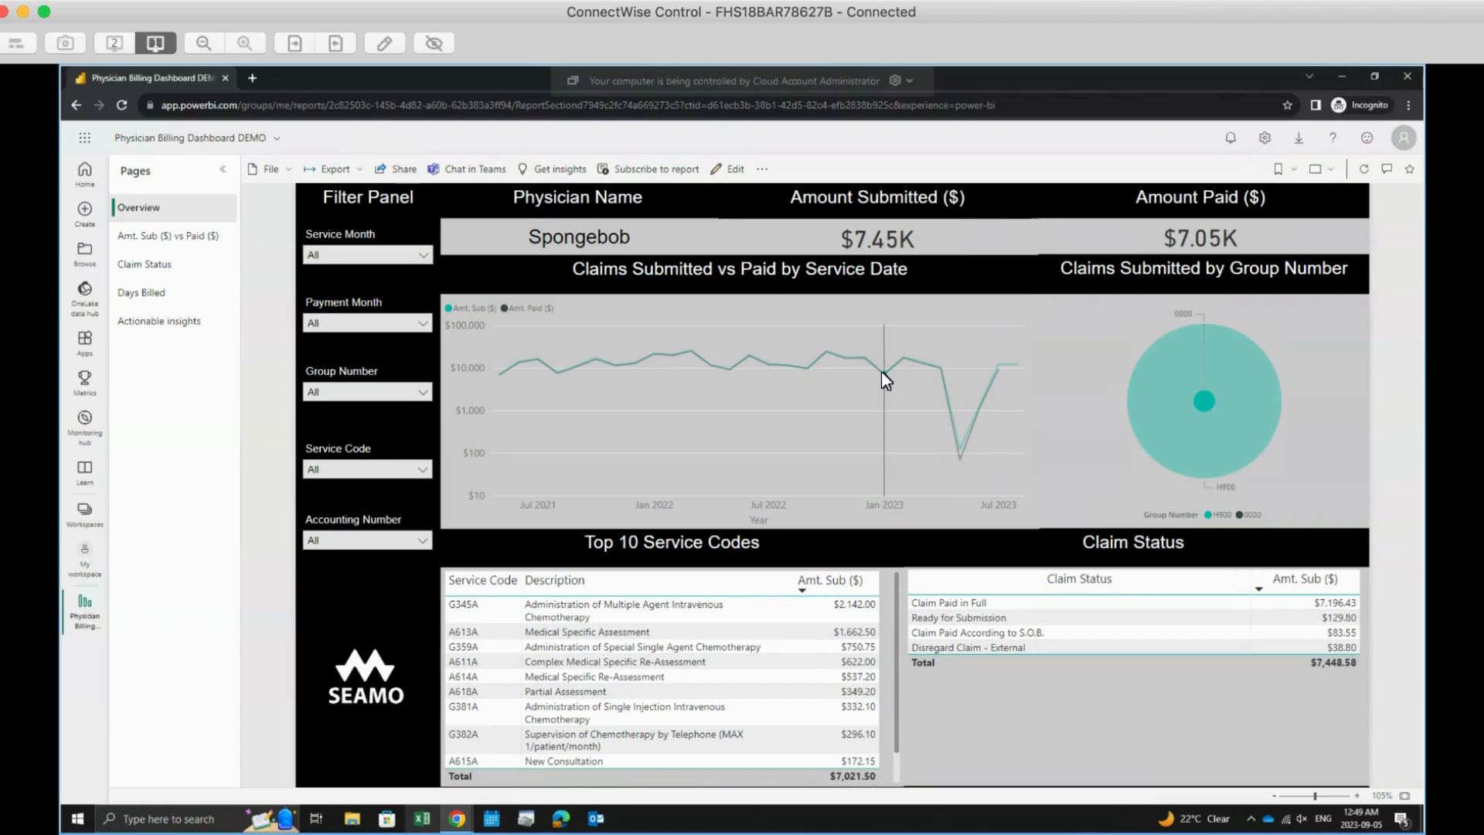
mouse_move(885, 380)
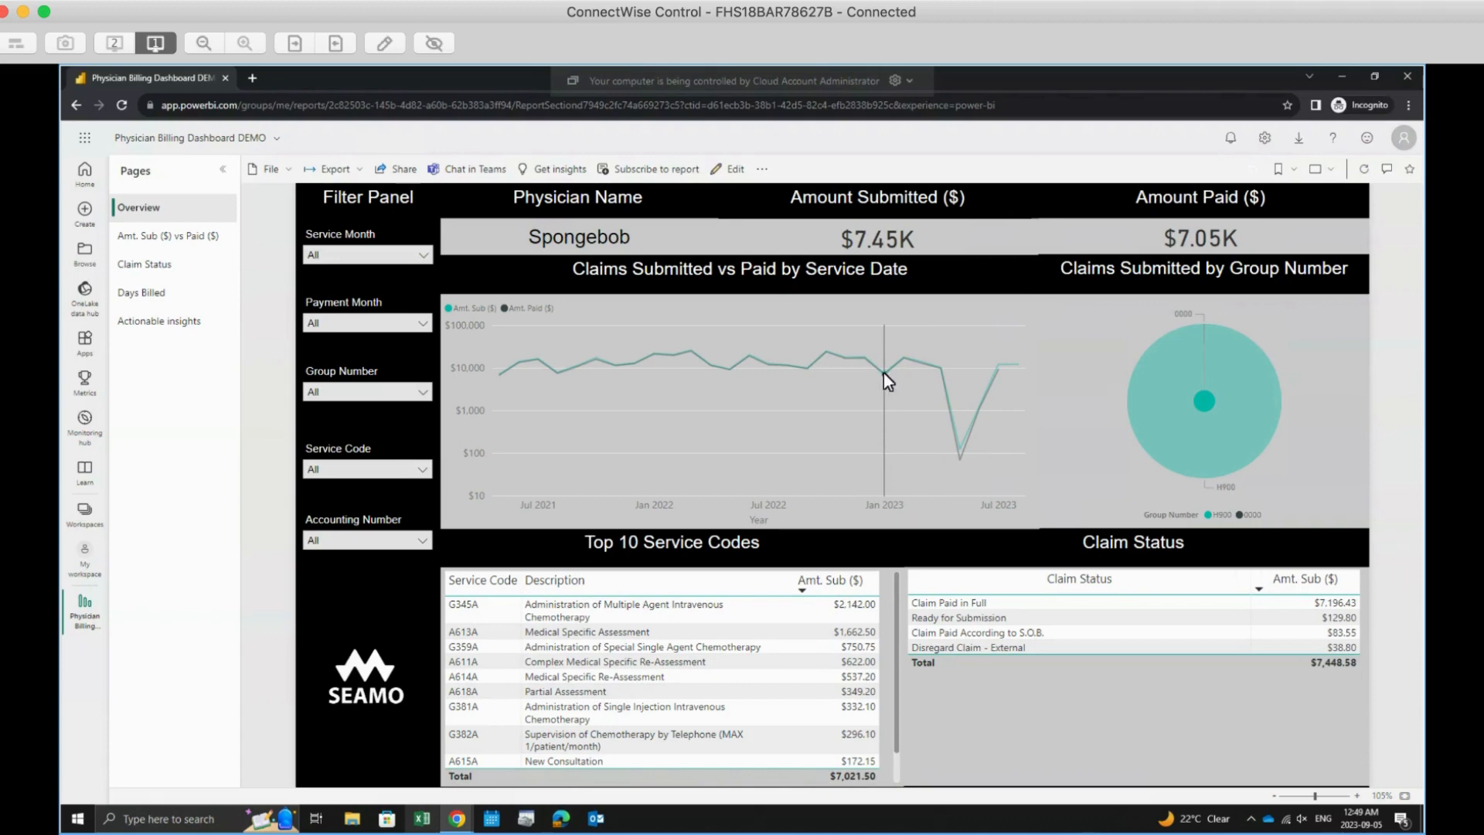